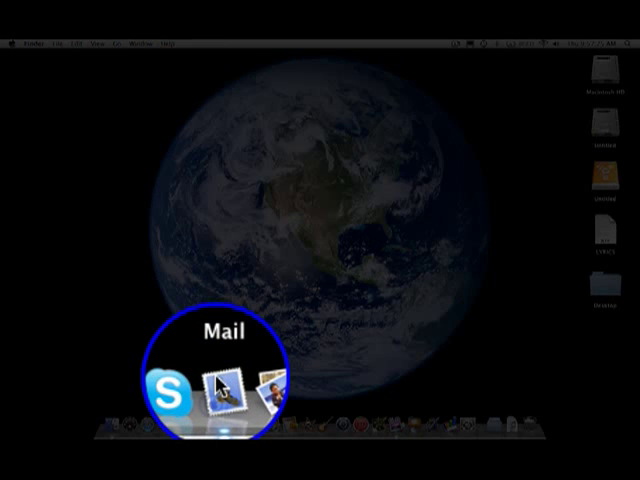
Step: Launch Mail and start composing a new message
click(202, 390)
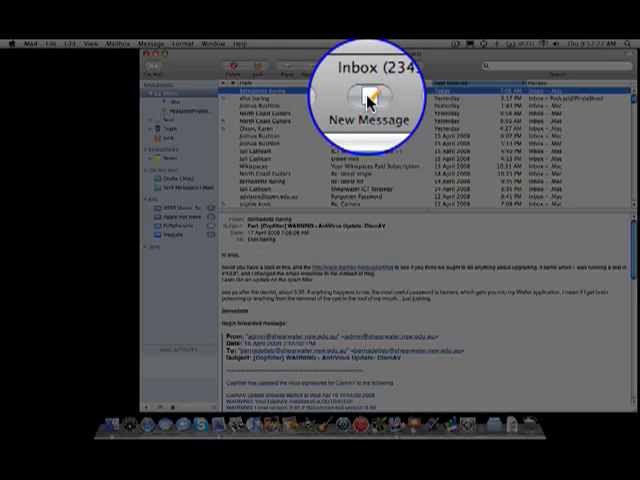
click(364, 100)
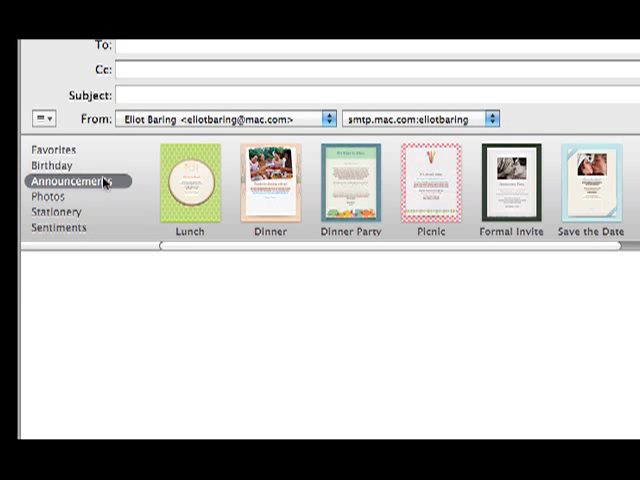
Step: Apply the Vacation template from the Photos stationery category to the message
scroll(right, 3)
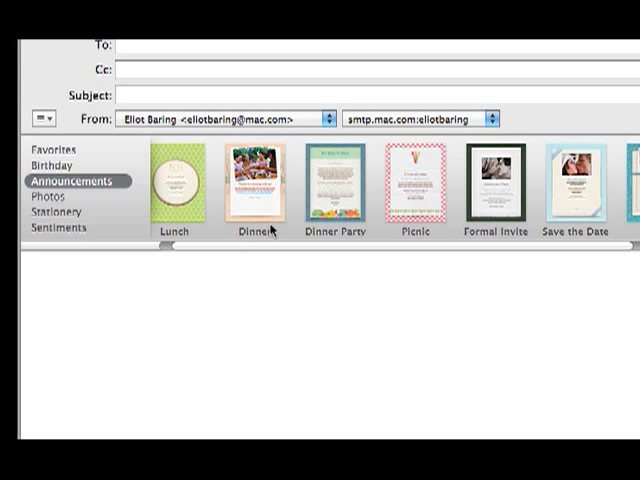
click(44, 196)
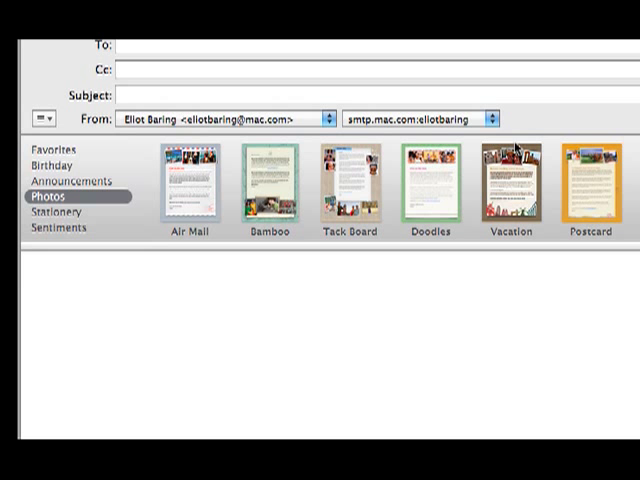
mouse_move(512, 180)
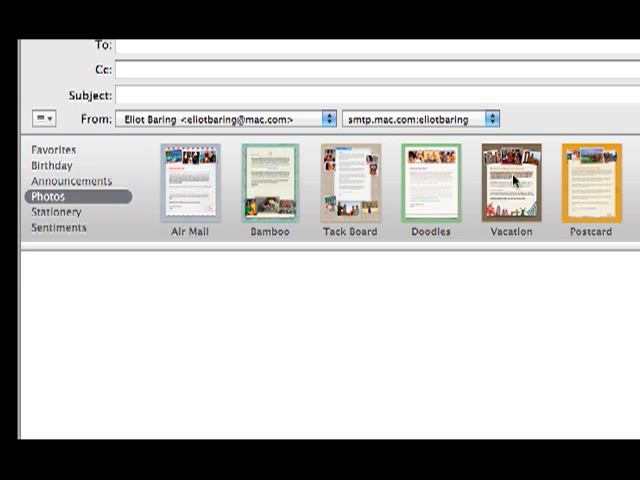
click(510, 184)
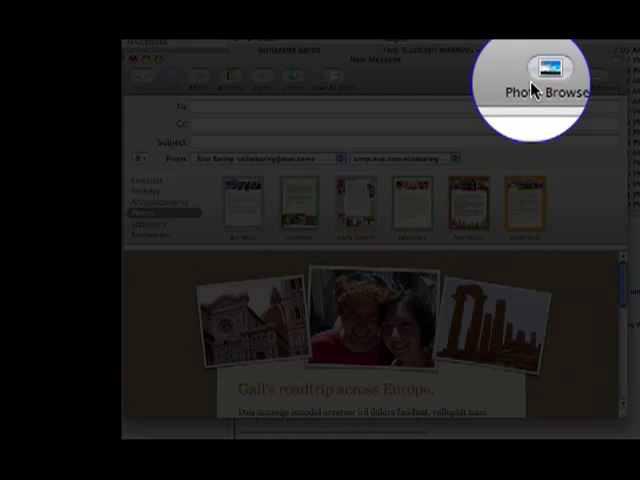
Step: Bring up the Photo Browser to replace the template's placeholder pictures with own photos
click(546, 64)
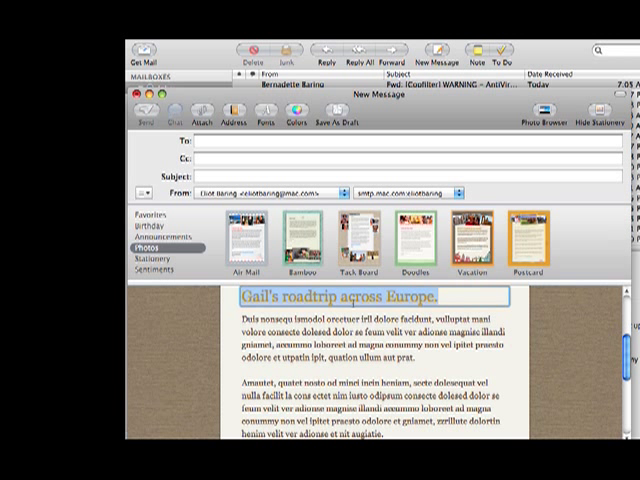
Step: Replace the placeholder heading with 'Had a great trip'
text(Had a great trip)
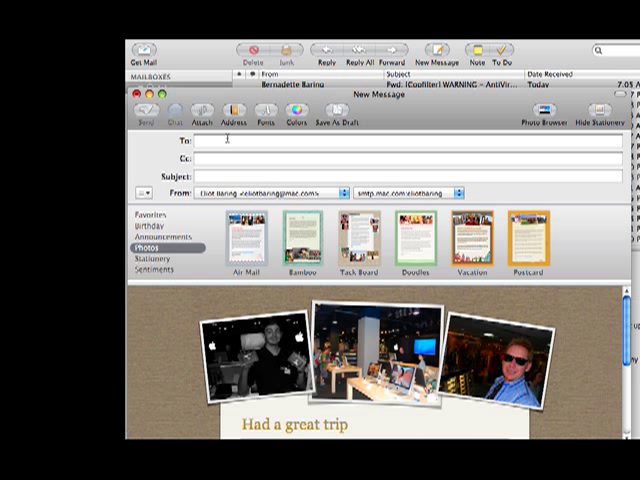
Step: Address the message to a recipient and set the subject to 'test'
text(n)
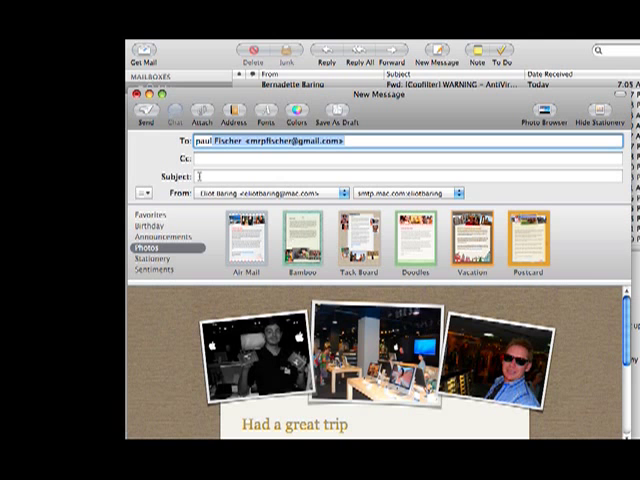
text(test)
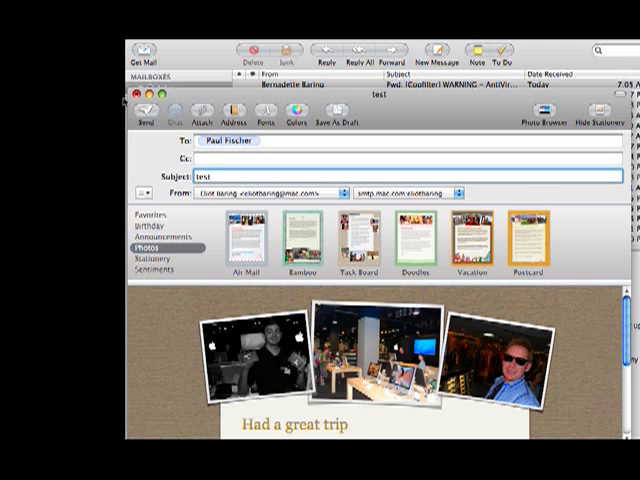